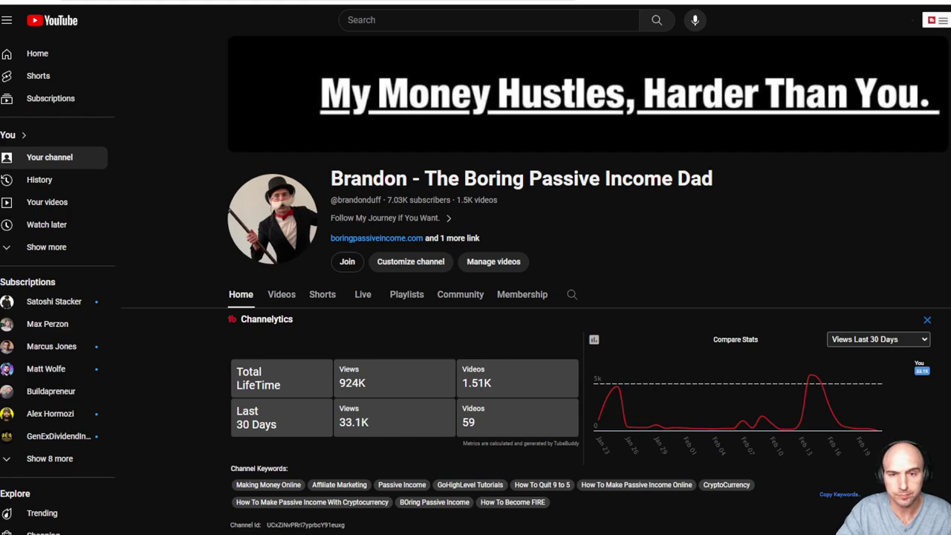
{"action": "mouse_move", "coordinate": [434, 215]}
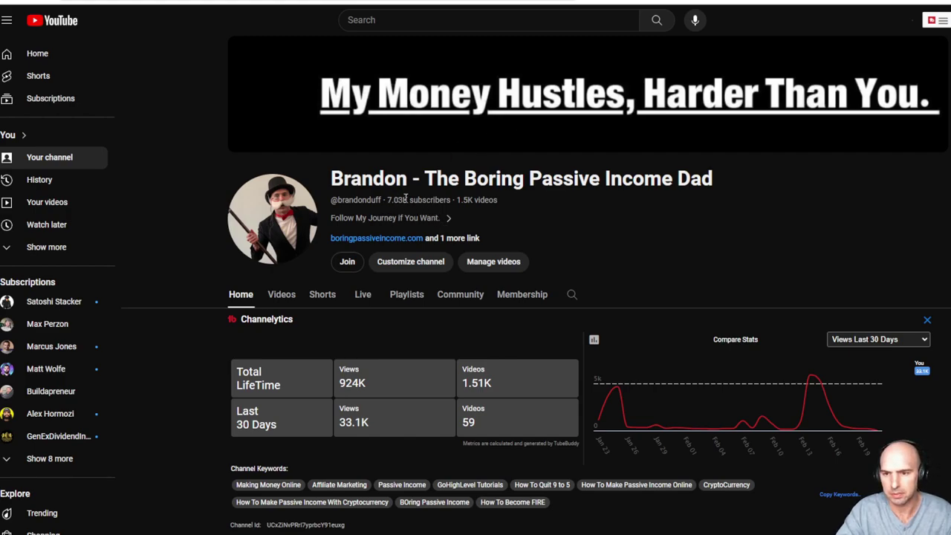
- Switch the Channelytics stats graph from views to Subscribers Last 30 Days
{"action": "left_click", "coordinate": [877, 339]}
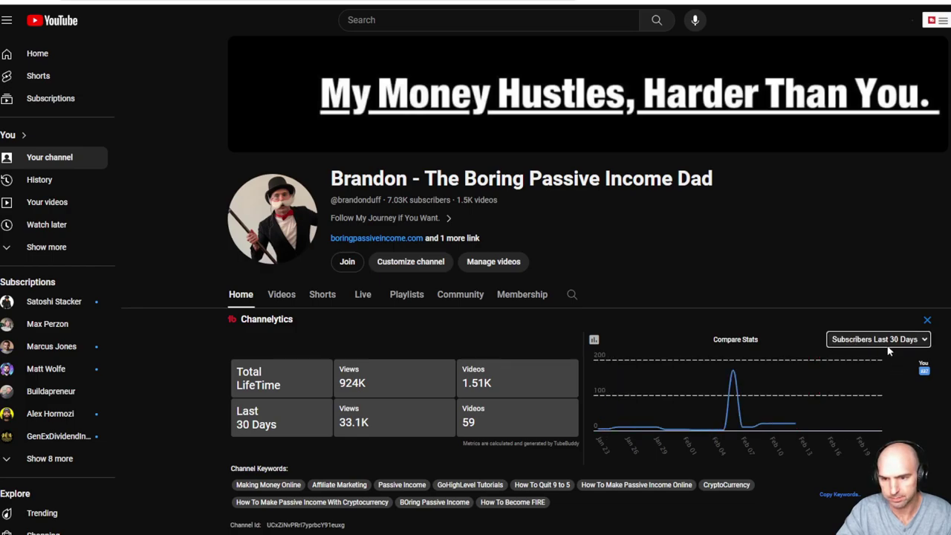
{"action": "mouse_move", "coordinate": [855, 430]}
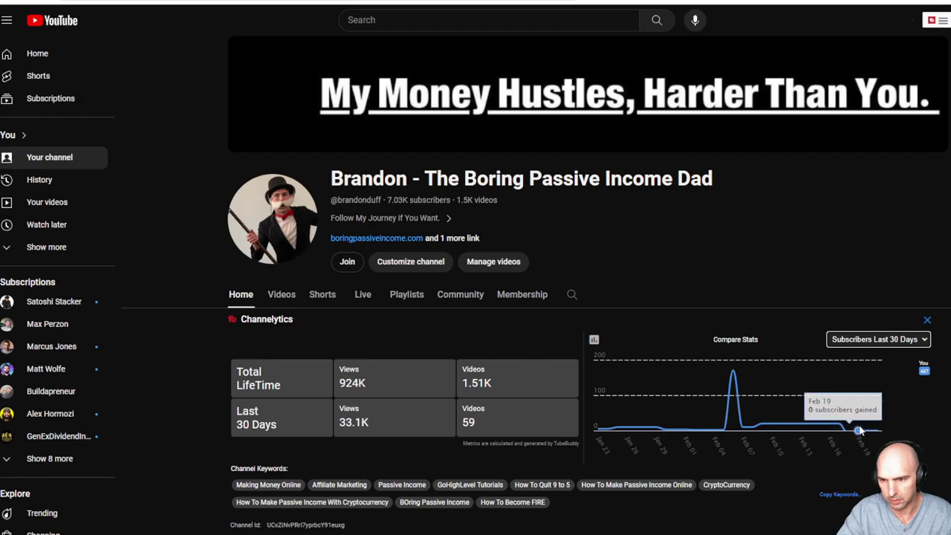
{"action": "mouse_move", "coordinate": [829, 424]}
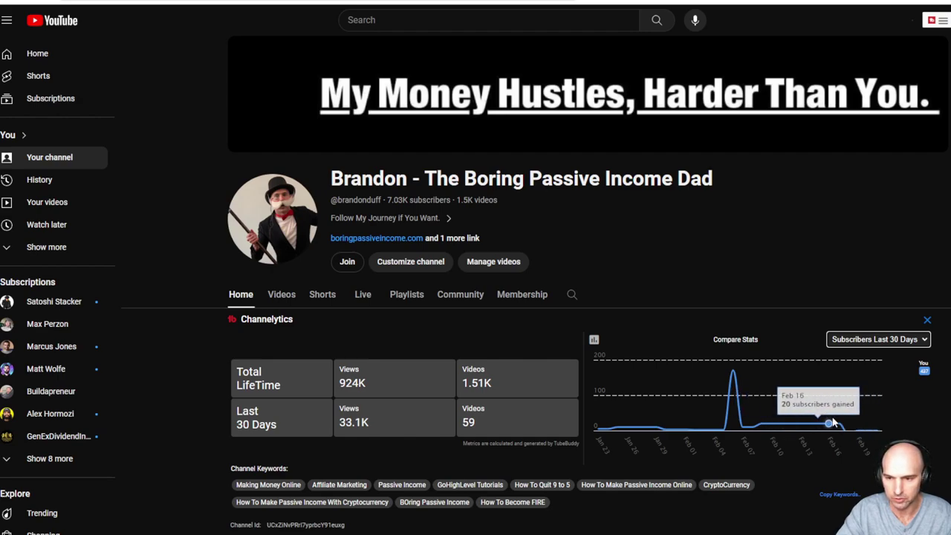
{"action": "left_click", "coordinate": [876, 339]}
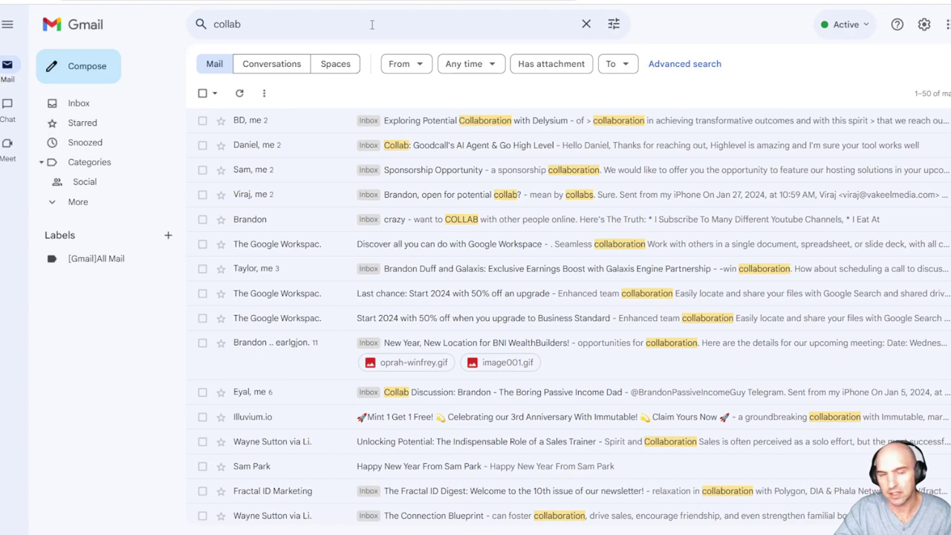
{"action": "mouse_move", "coordinate": [655, 120]}
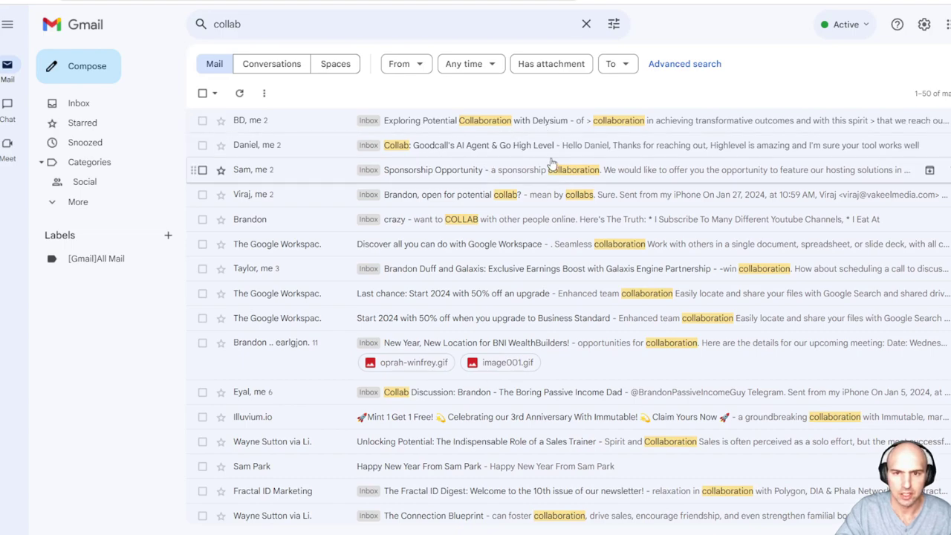
{"action": "mouse_move", "coordinate": [476, 184]}
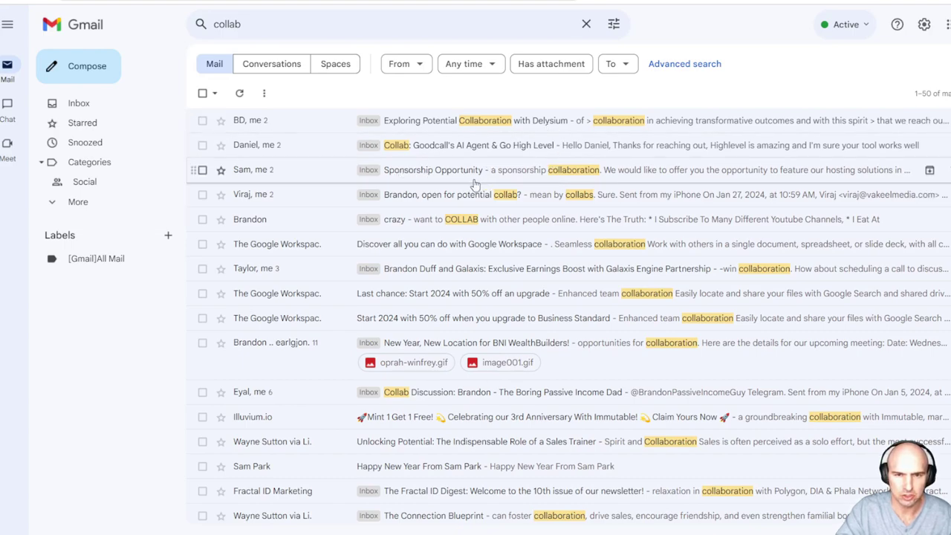
{"action": "mouse_move", "coordinate": [398, 220]}
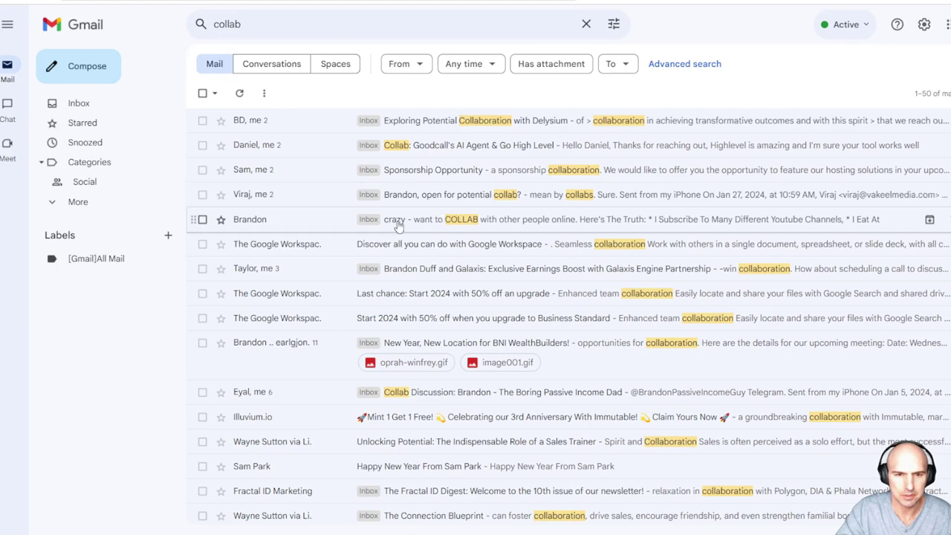
{"action": "mouse_move", "coordinate": [386, 292]}
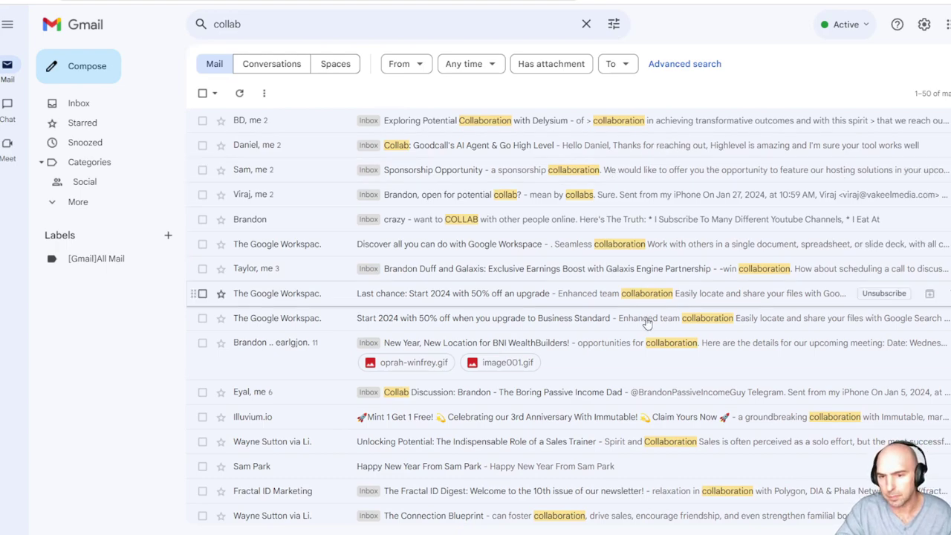
- Trash the Illuvium anniversary email and another unwanted collab conversation
{"action": "left_click", "coordinate": [202, 416]}
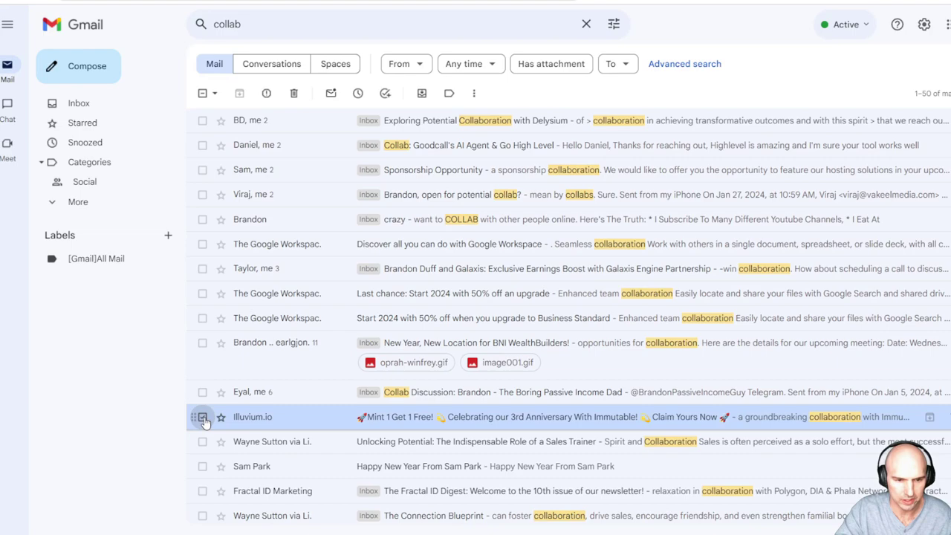
{"action": "left_click", "coordinate": [202, 416]}
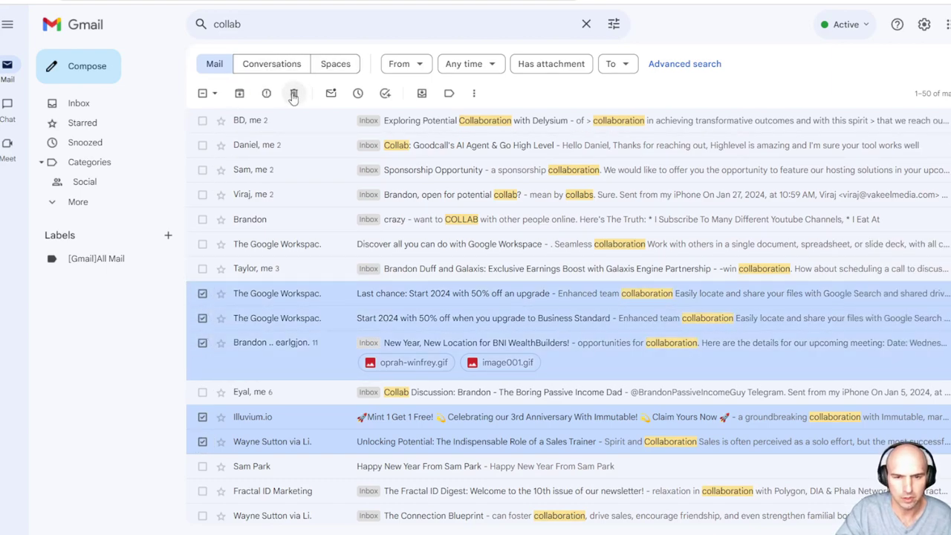
{"action": "left_click", "coordinate": [293, 92]}
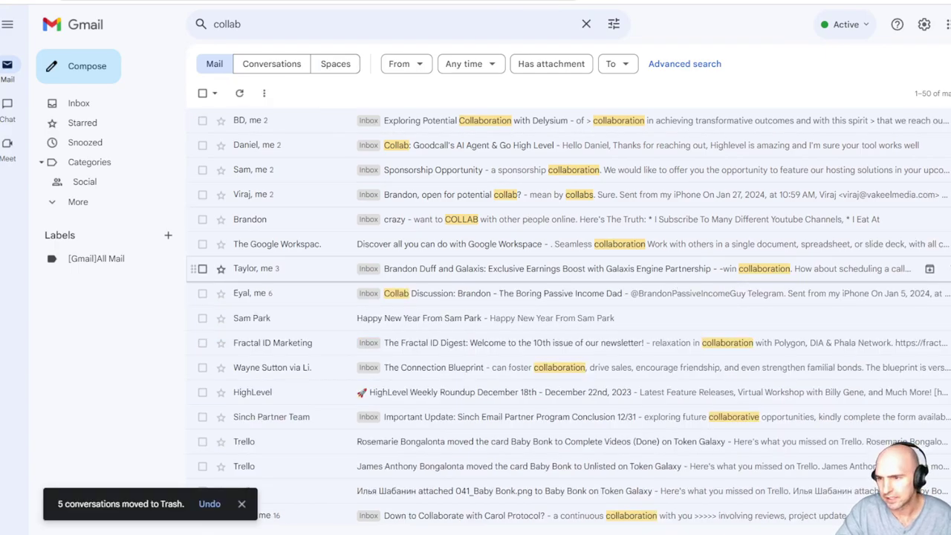
{"action": "mouse_move", "coordinate": [235, 216]}
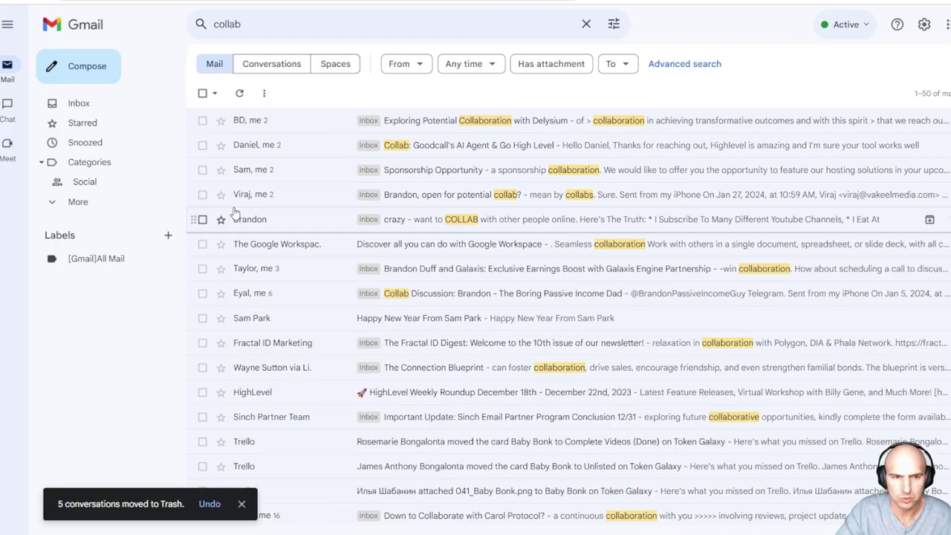
- Trash the Google Workspace promo email from the collab results
{"action": "left_click", "coordinate": [202, 244]}
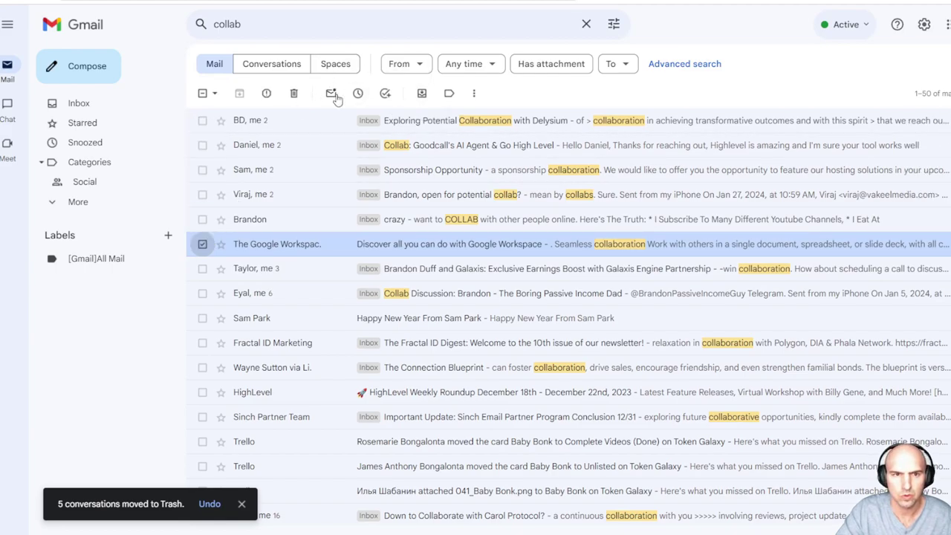
{"action": "left_click", "coordinate": [295, 92]}
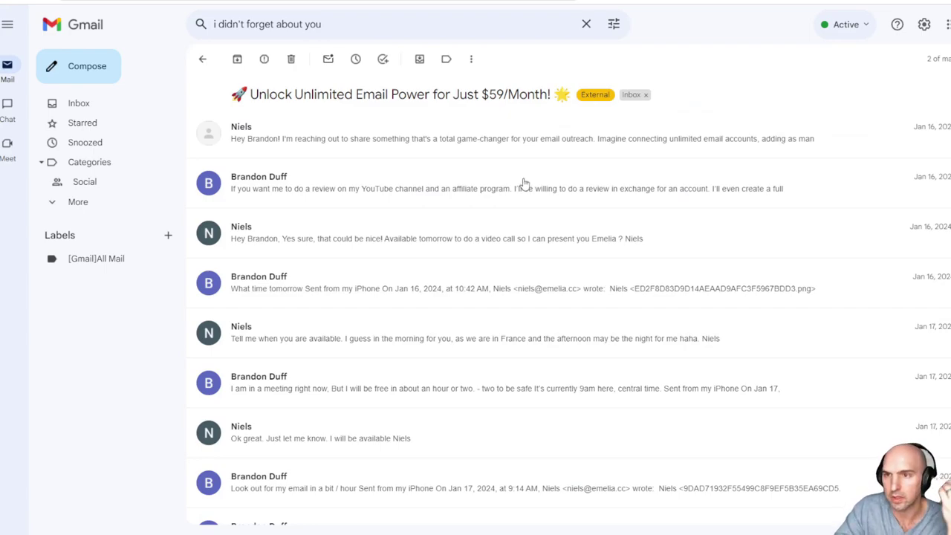
- Expand Niels's first message in the Unlock Unlimited Email Power thread
{"action": "left_click", "coordinate": [520, 138]}
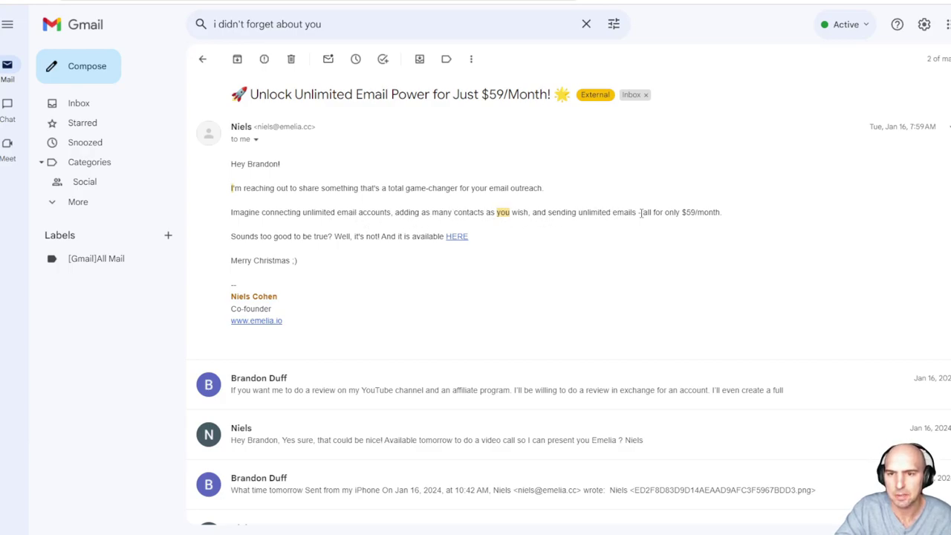
{"action": "mouse_move", "coordinate": [437, 392]}
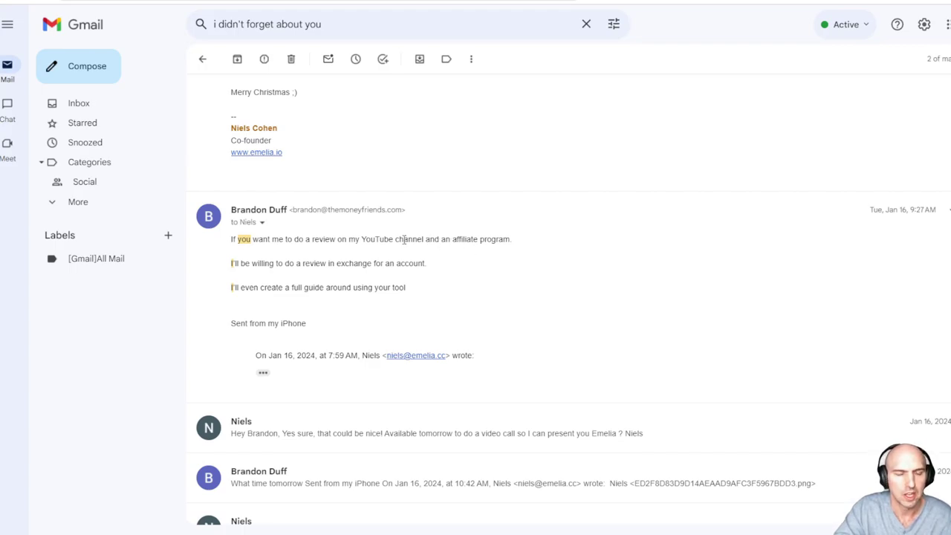
{"action": "mouse_move", "coordinate": [303, 262]}
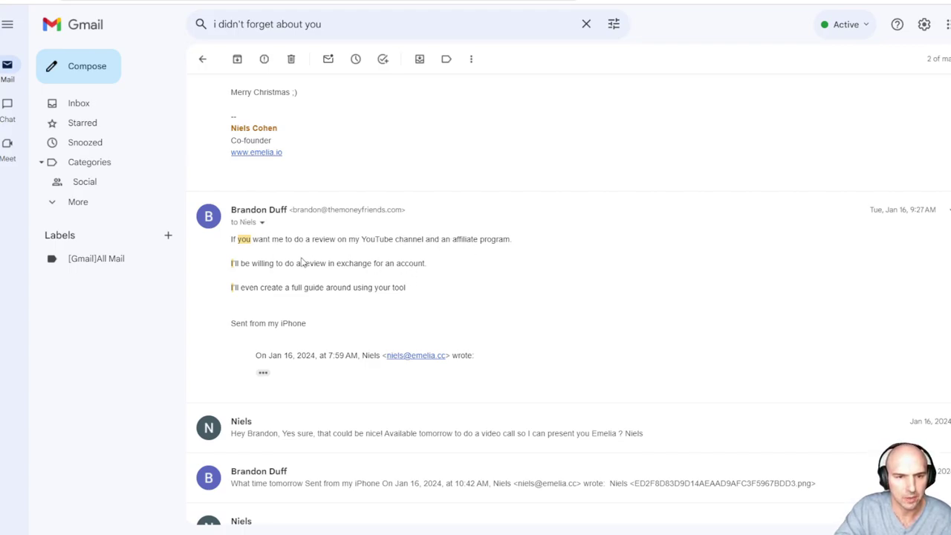
{"action": "scroll", "scroll_direction": "down", "scroll_amount": 3}
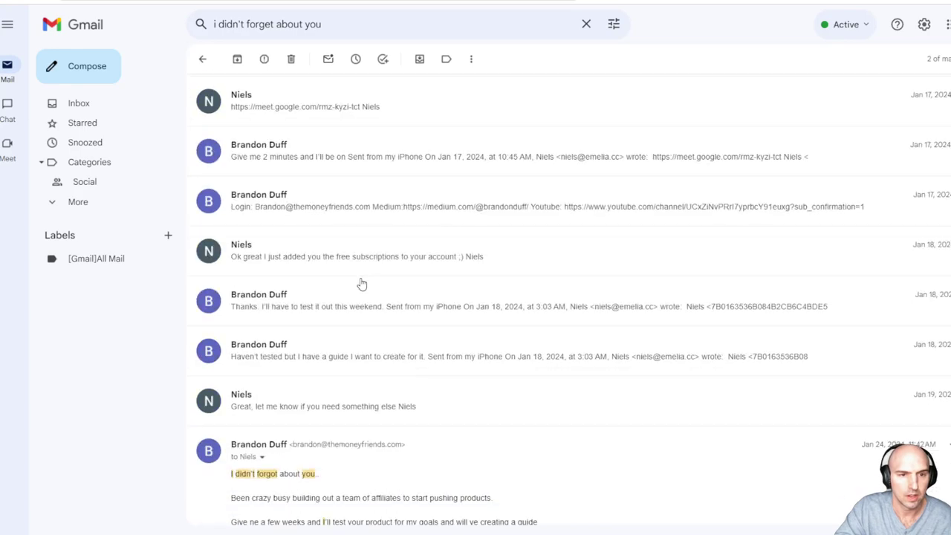
{"action": "scroll", "scroll_direction": "down", "scroll_amount": 3}
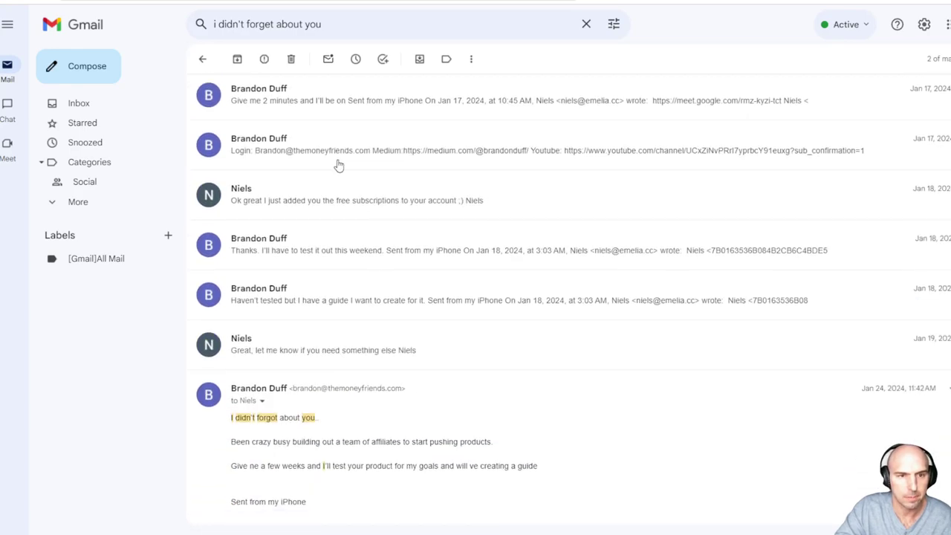
{"action": "scroll", "scroll_direction": "down", "scroll_amount": 3}
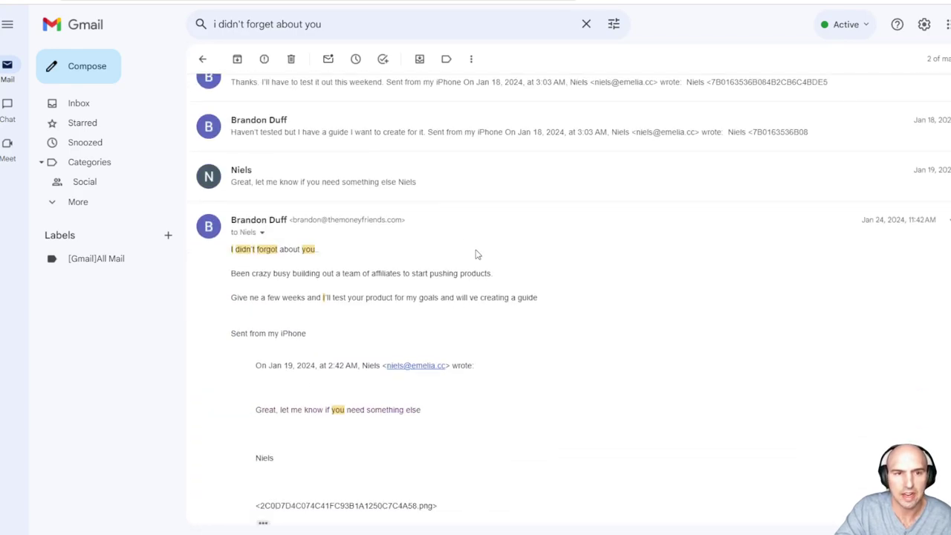
{"action": "scroll", "scroll_direction": "down", "scroll_amount": 3}
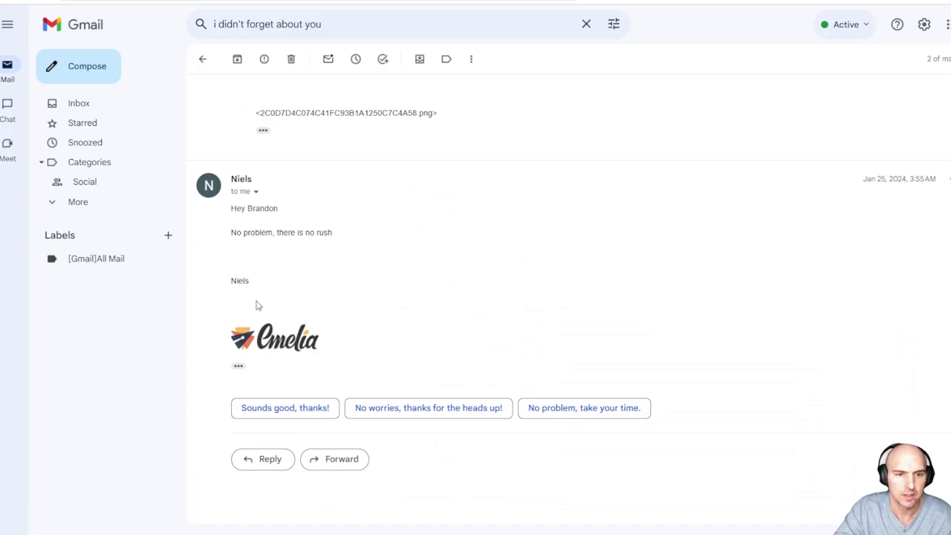
{"action": "mouse_move", "coordinate": [458, 214]}
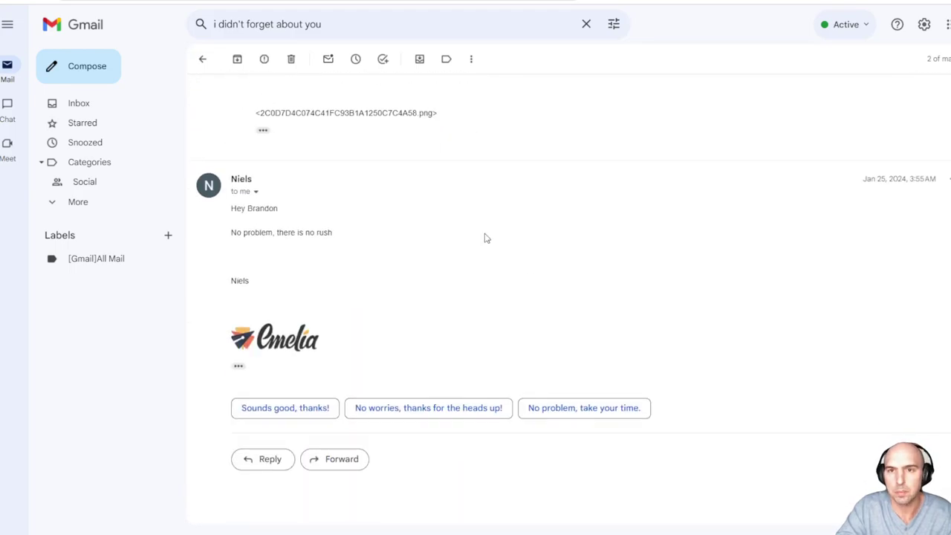
{"action": "mouse_move", "coordinate": [479, 247]}
{"action": "type", "text": "betfury"}
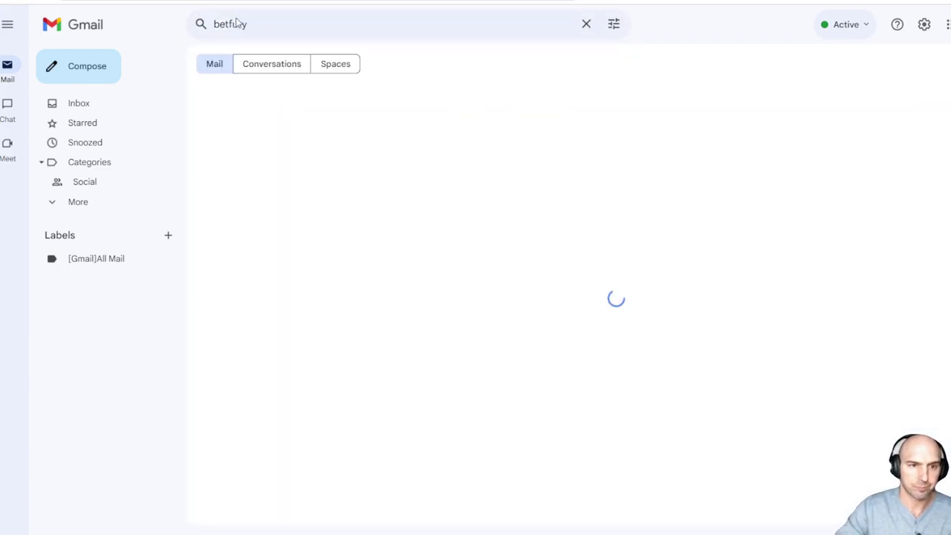
- Search 'betfury' and open the Partnership with BetFury agreement email
{"action": "key", "text": "enter"}
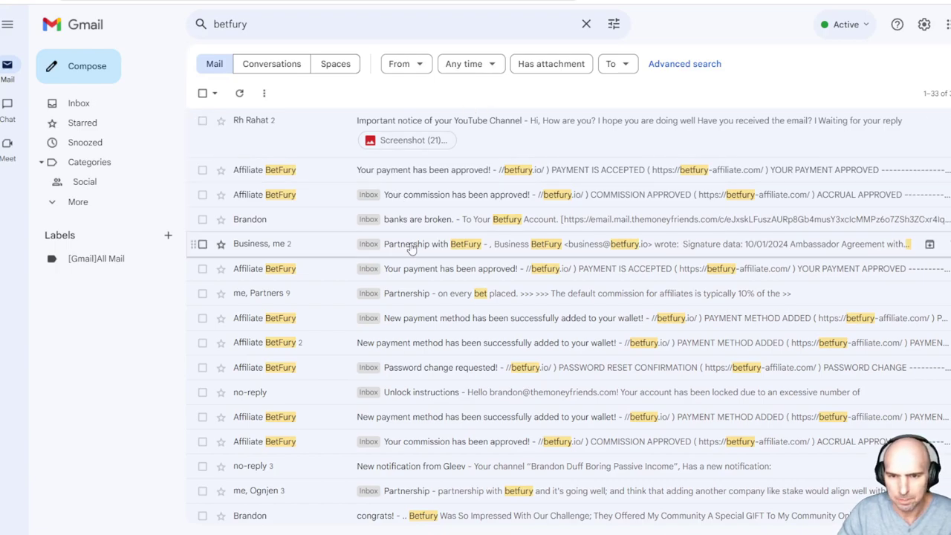
{"action": "left_click", "coordinate": [408, 244]}
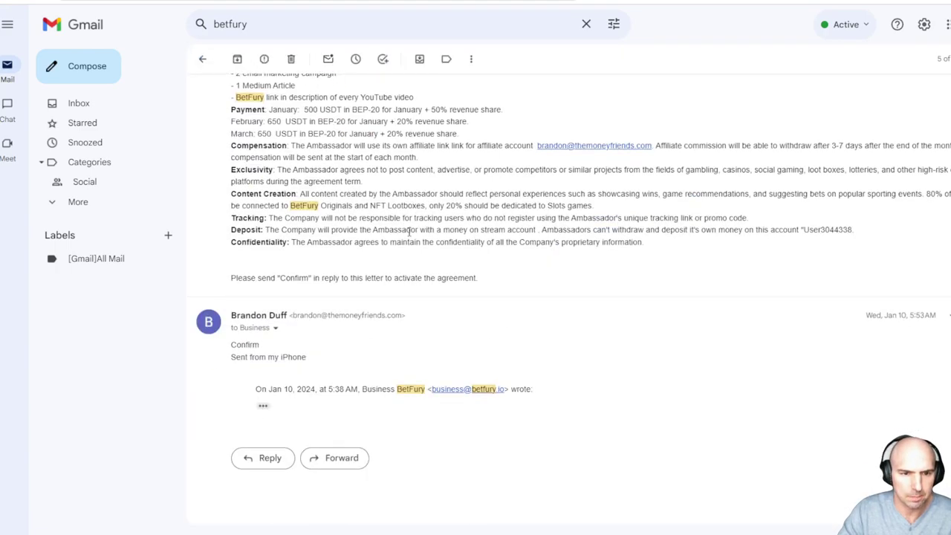